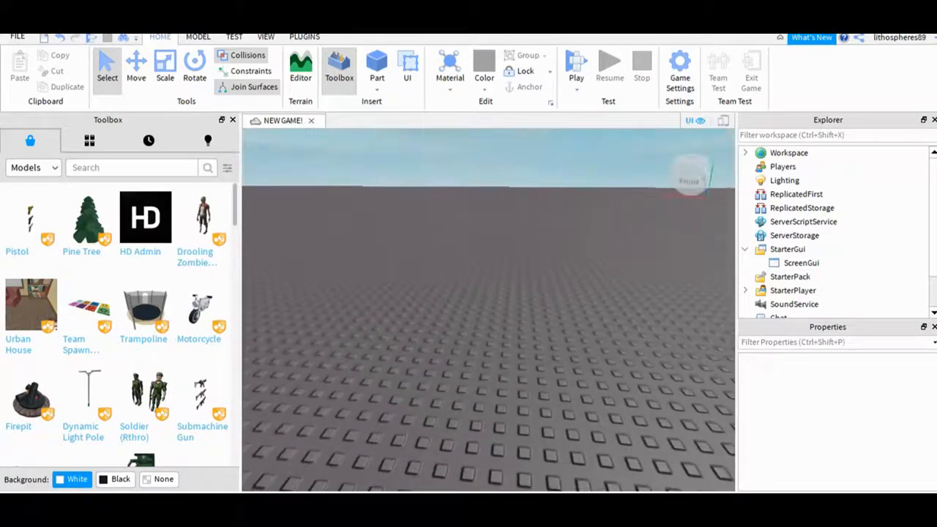
Select the ScreenGui under StarterGui and show the UI insertion tools.
left_click(801, 262)
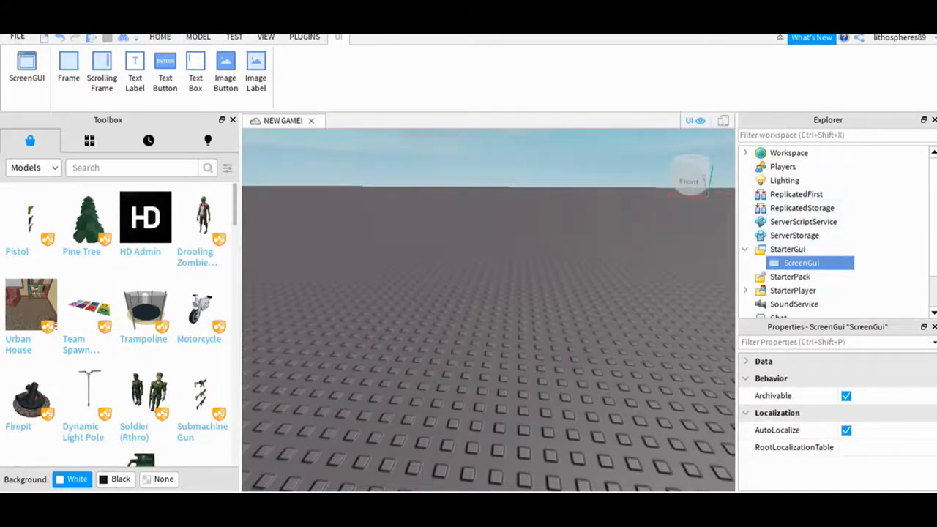
left_click(164, 66)
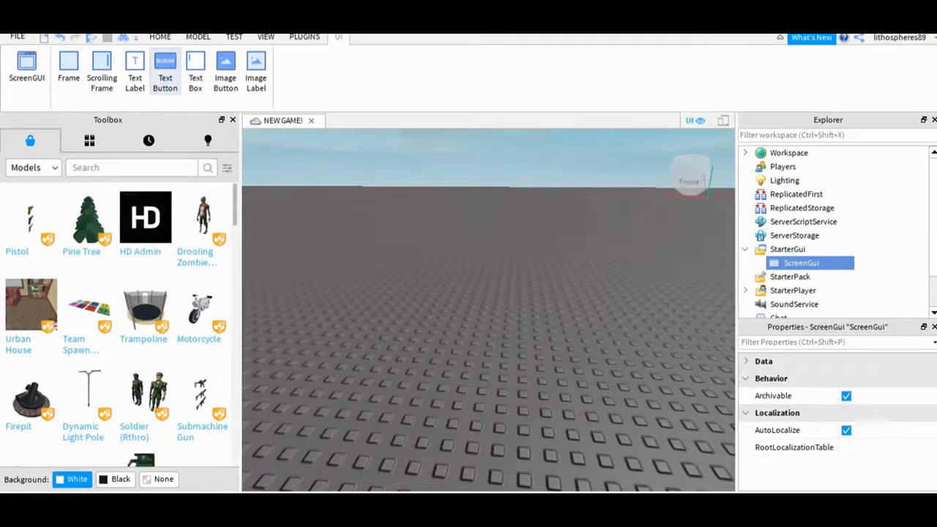
Add a TextButton to the ScreenGui and set its Text property to 'Teleport to Adopt Me'.
left_click(164, 71)
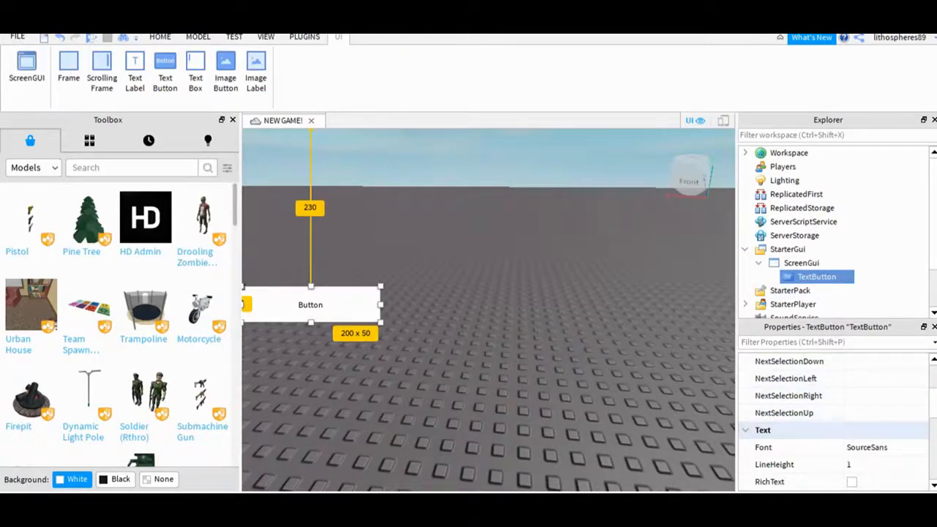
scroll("down", 3)
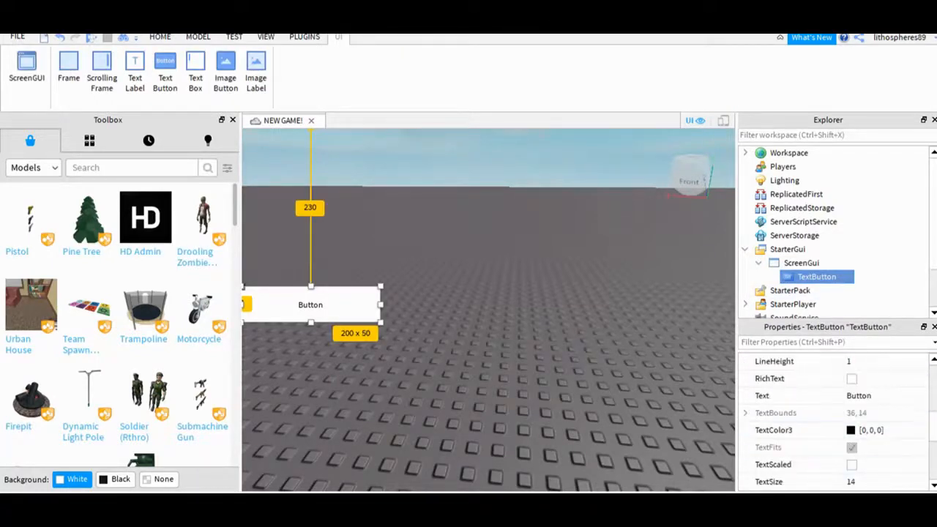
scroll("up", 3)
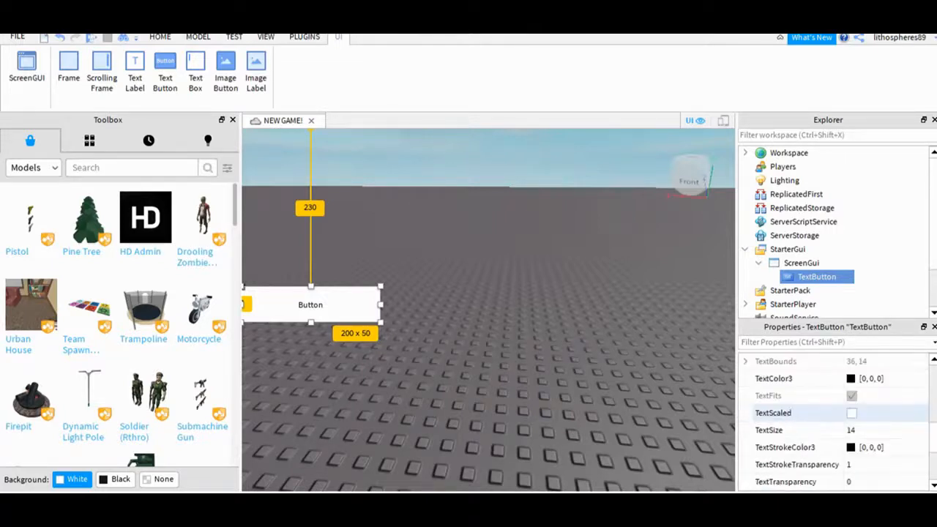
scroll("down", 3)
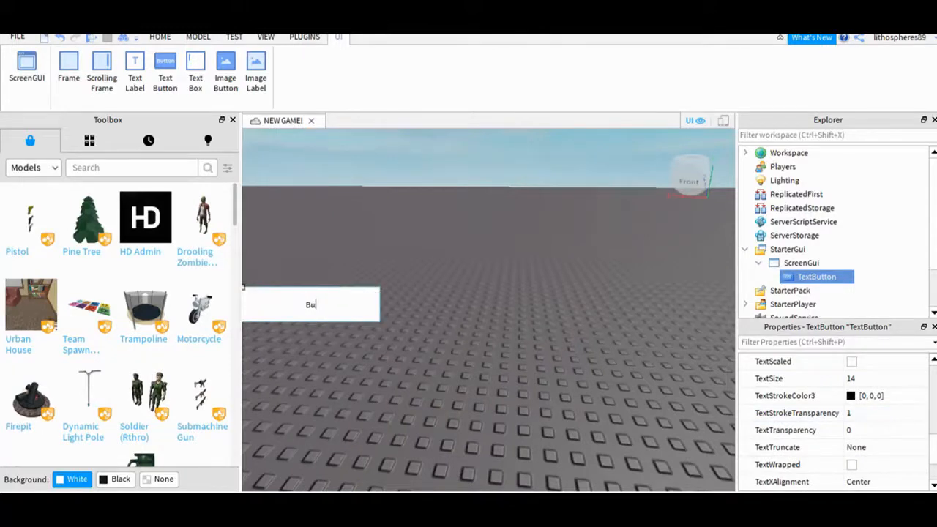
type("Teleport to")
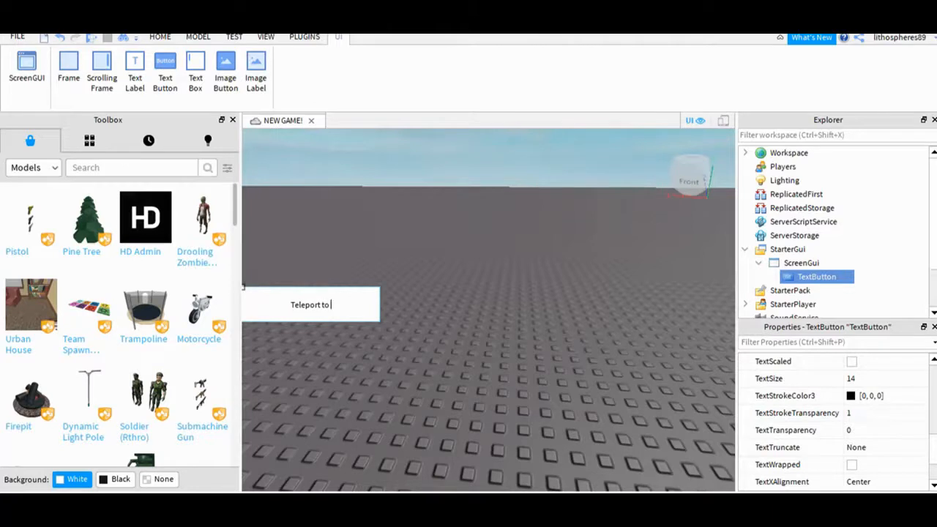
type("Adopt")
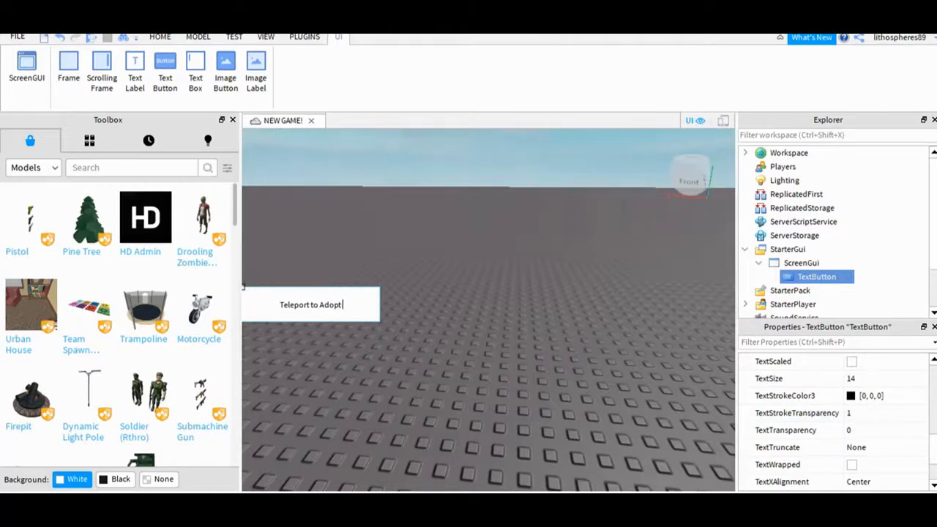
type("Me")
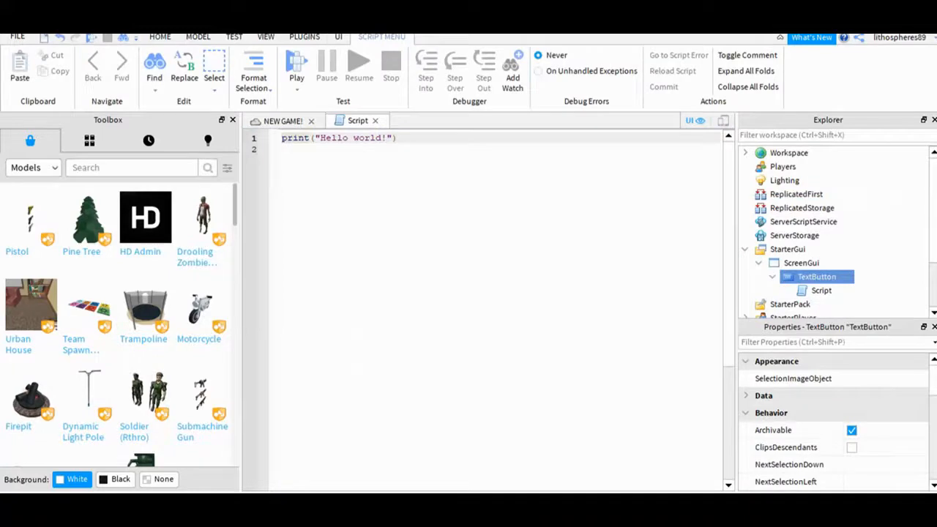
Replace the script's print line with script.Parent.TextButton.MouseButton1Click:Connect(function().
left_click(399, 138)
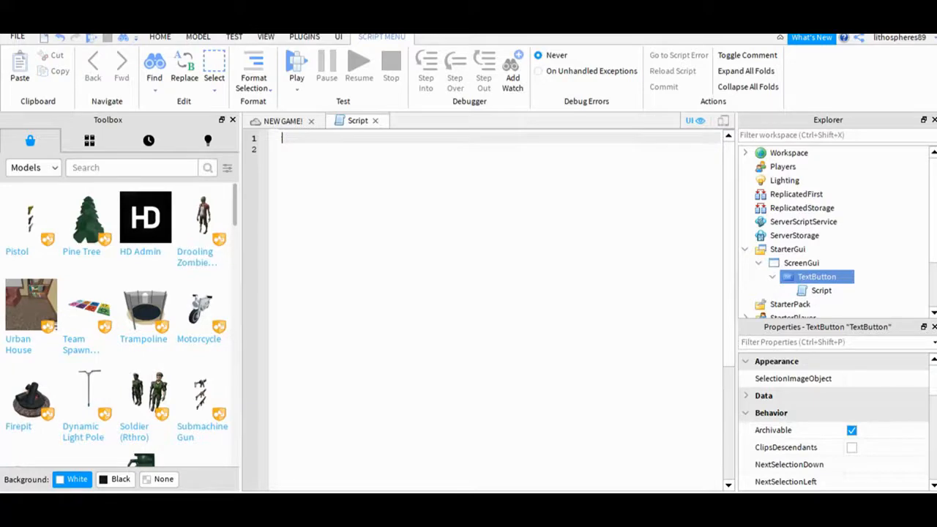
type("script.Parent.TextButton.MouseButton1Click:Connect(function()")
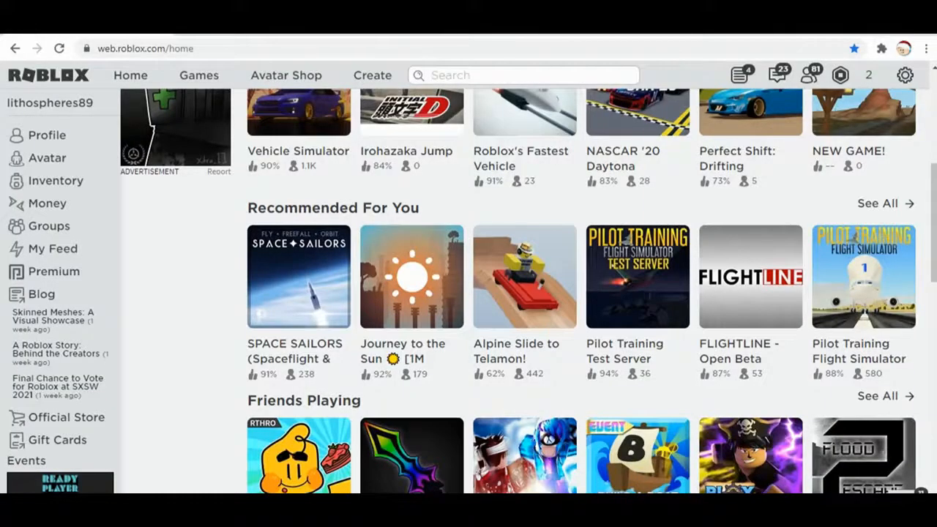
Search Roblox games for 'adopt me' and open the Adopt Me! game page.
type("adopt me")
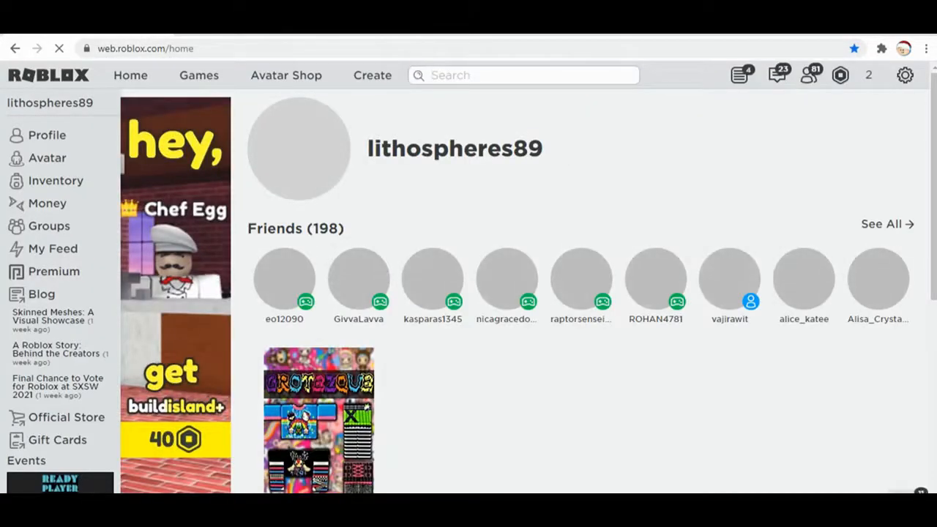
type("adopt me")
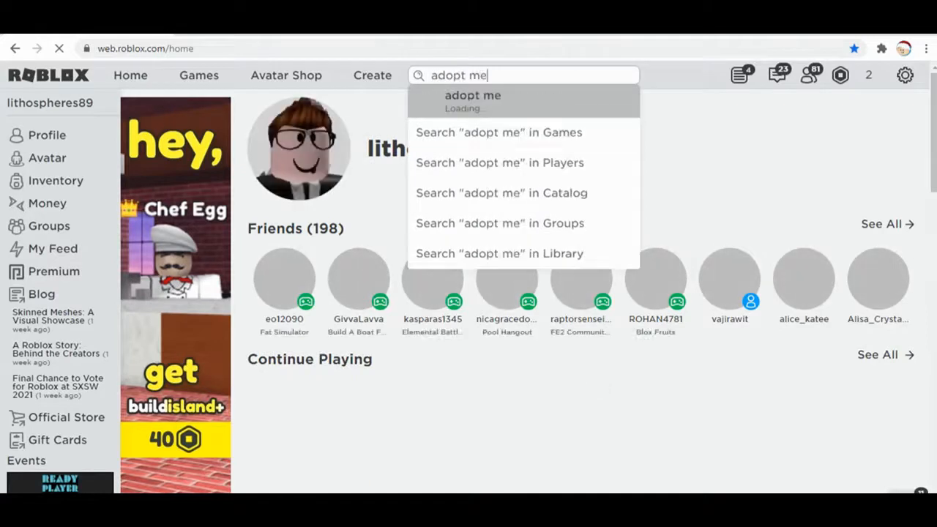
left_click(498, 132)
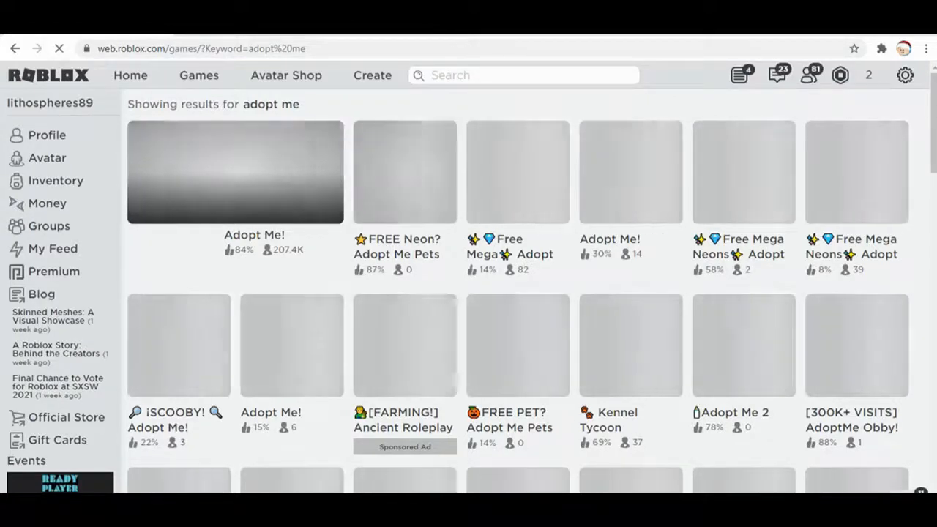
left_click(234, 173)
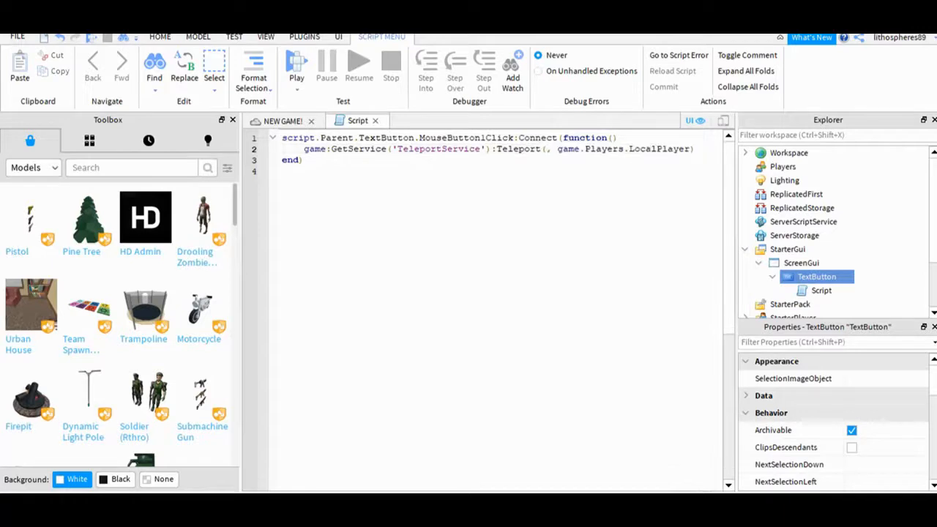
Insert the Adopt Me place ID 920587237 into the Teleport( call.
left_click(547, 149)
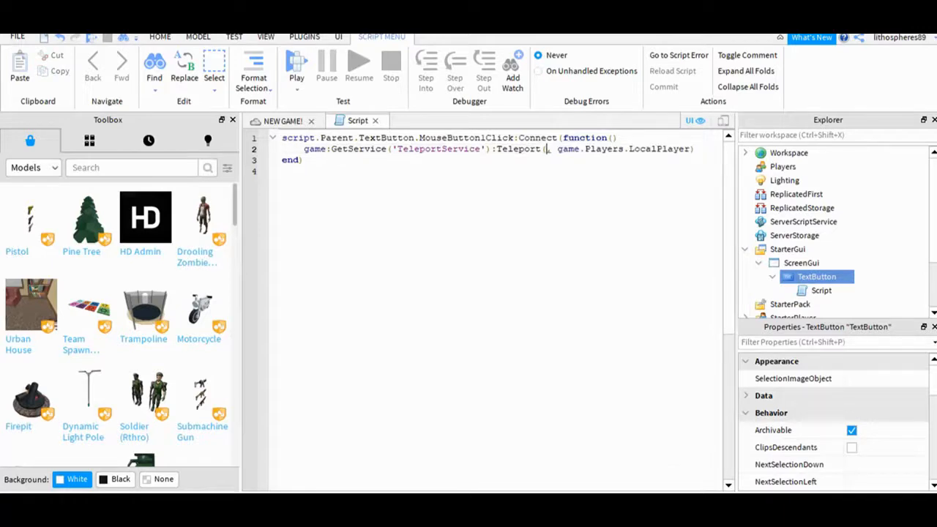
type("920587237")
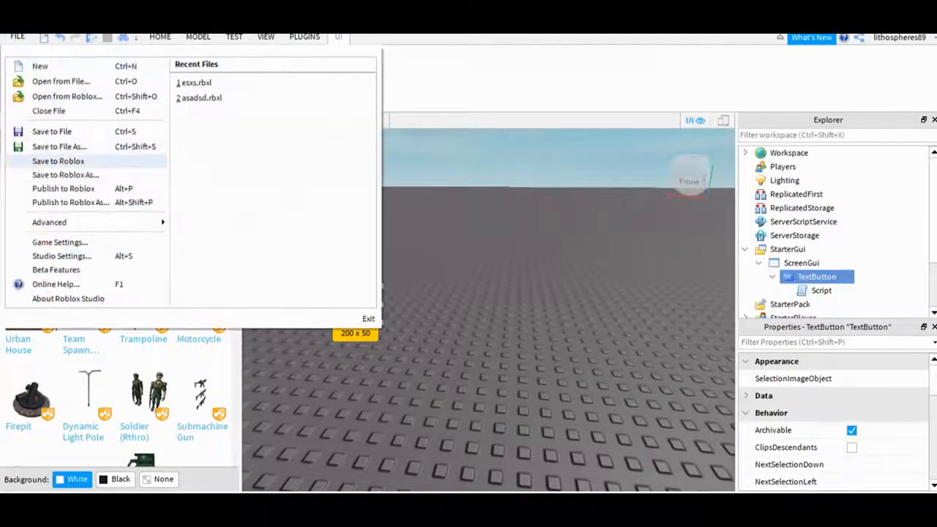
mouse_move(65, 175)
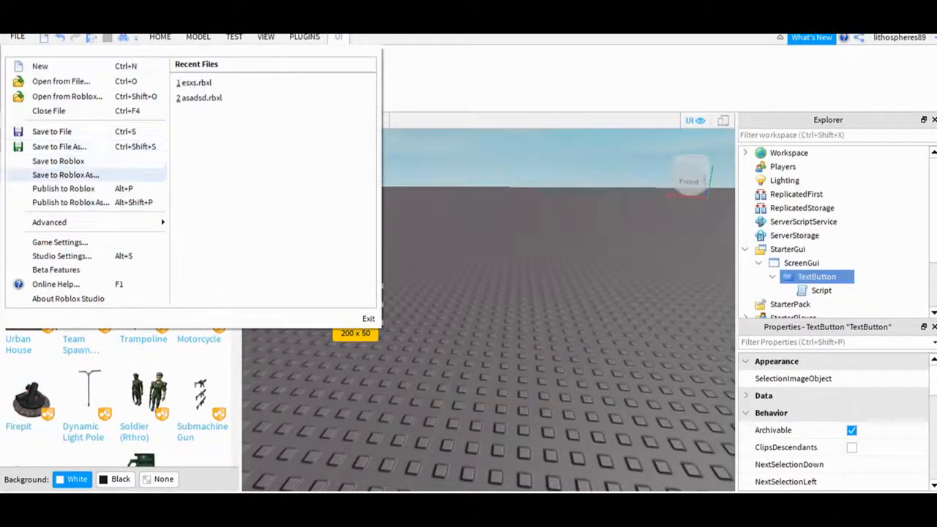
Save to Roblox, overwriting the existing NEW GAME! place with this version.
left_click(63, 187)
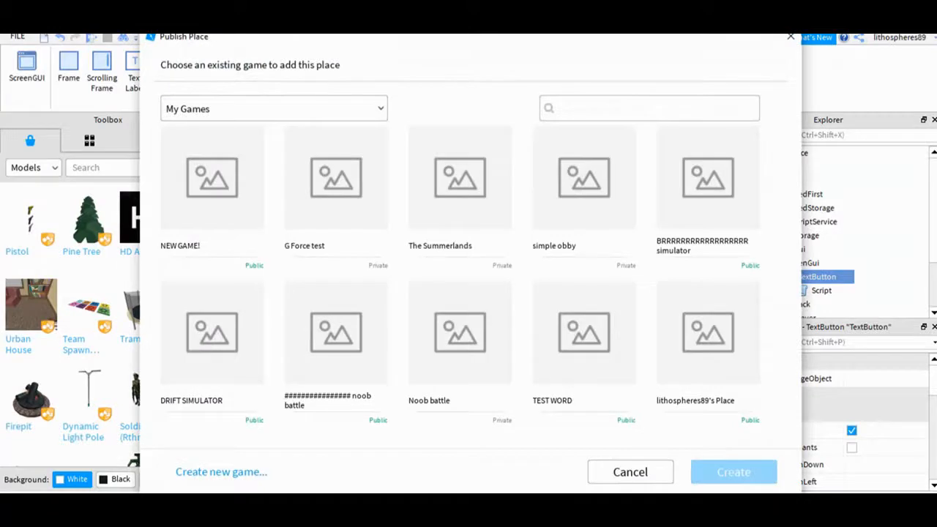
left_click(211, 179)
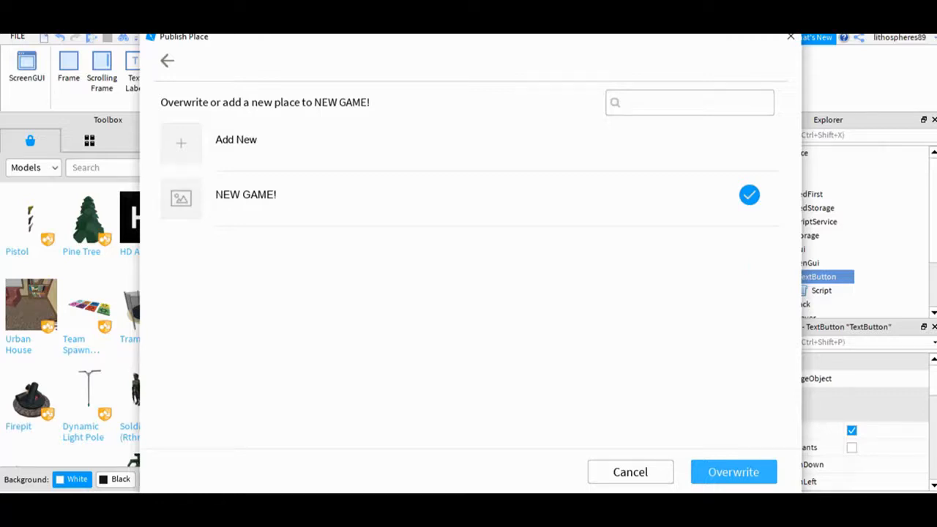
left_click(733, 472)
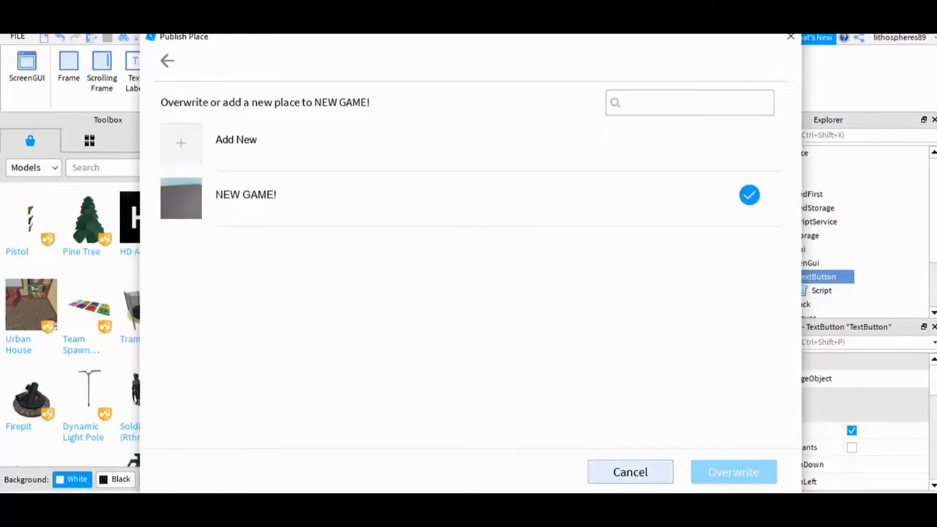
left_click(732, 471)
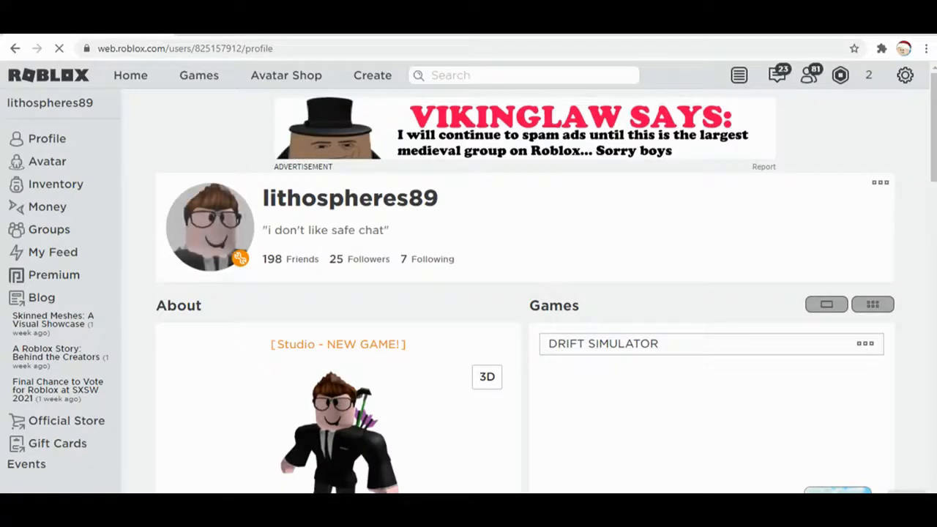
Open the NEW GAME! page from the profile and launch it with Play.
left_click(336, 344)
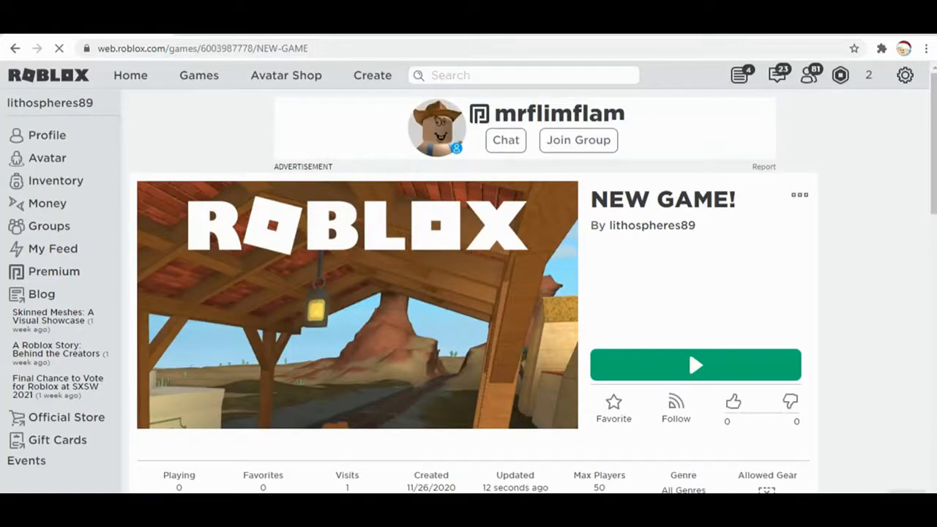
left_click(694, 366)
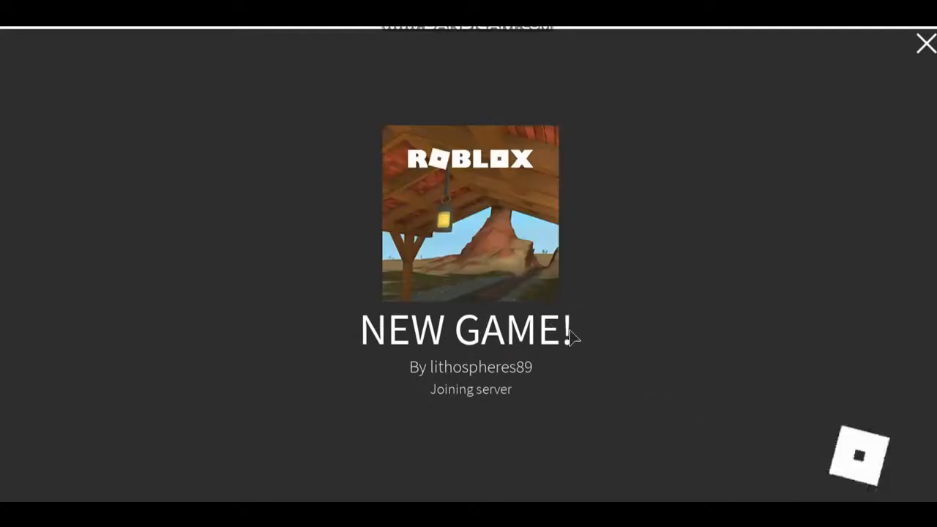
mouse_move(574, 290)
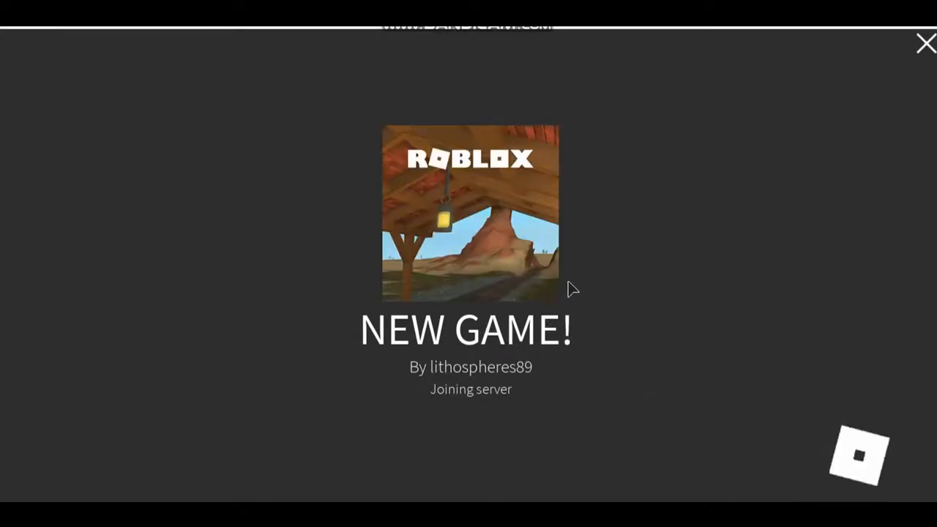
mouse_move(521, 269)
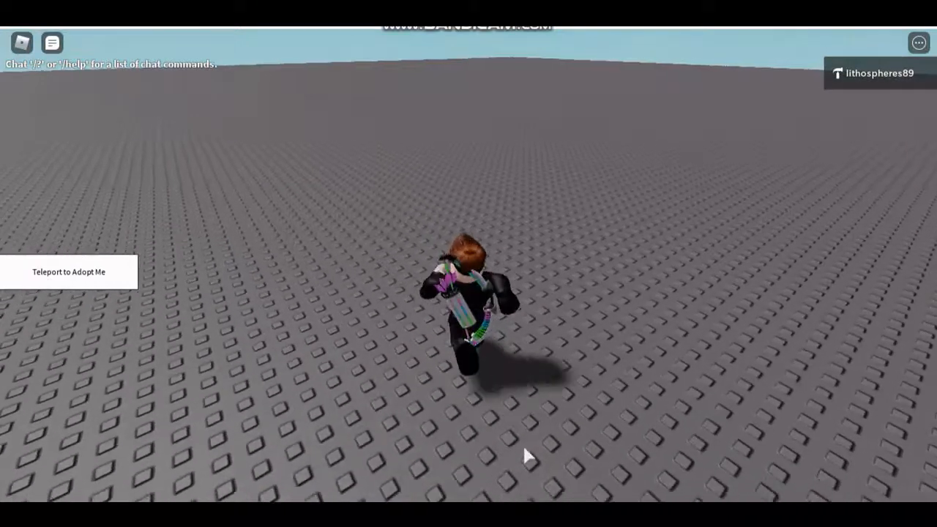
Open the in-game chat while the Teleport to Adopt Me button shows on screen.
left_click(51, 42)
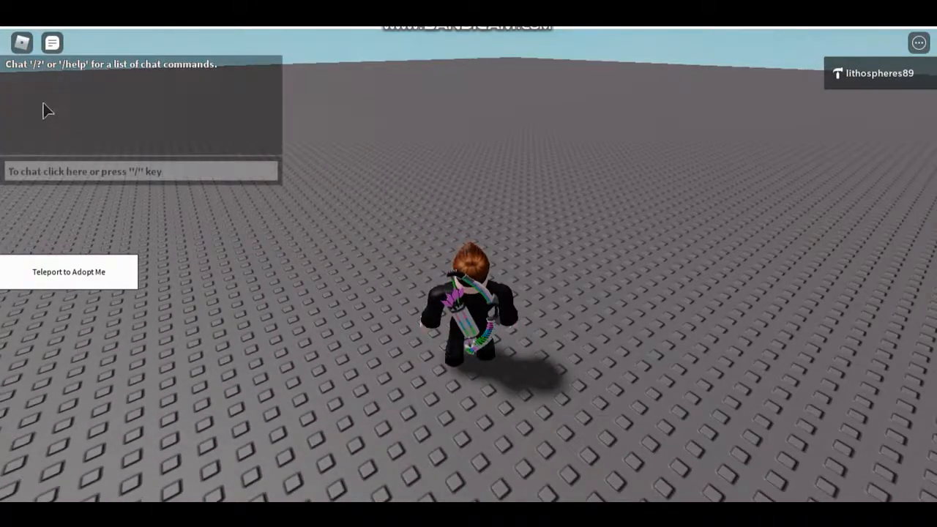